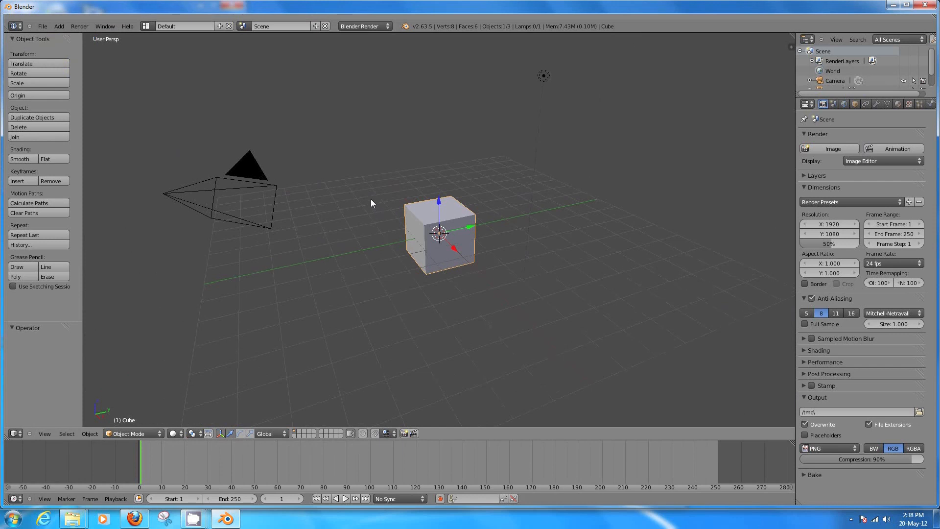
{"action": "mouse_move", "coordinate": [370, 212]}
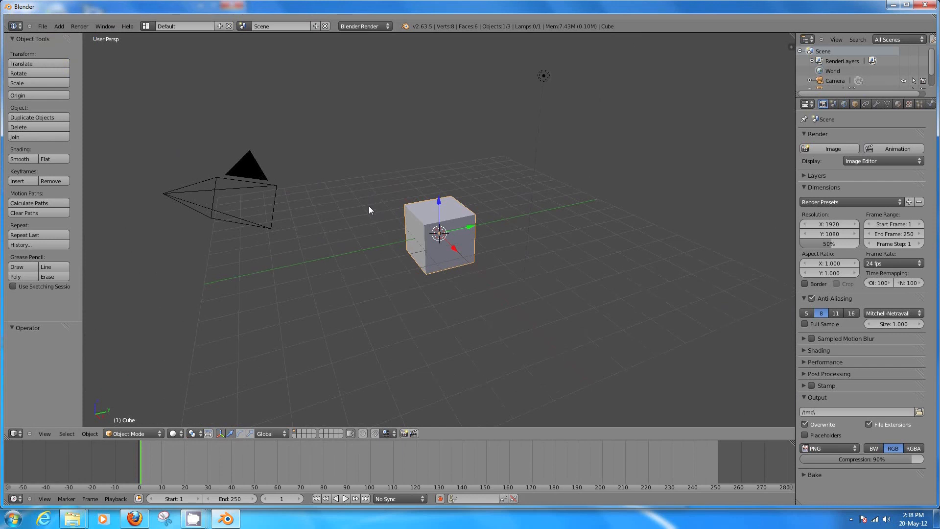
Delete the default cube, add a plane and subdivide it into four squares in Edit Mode.
{"action": "key", "text": "X"}
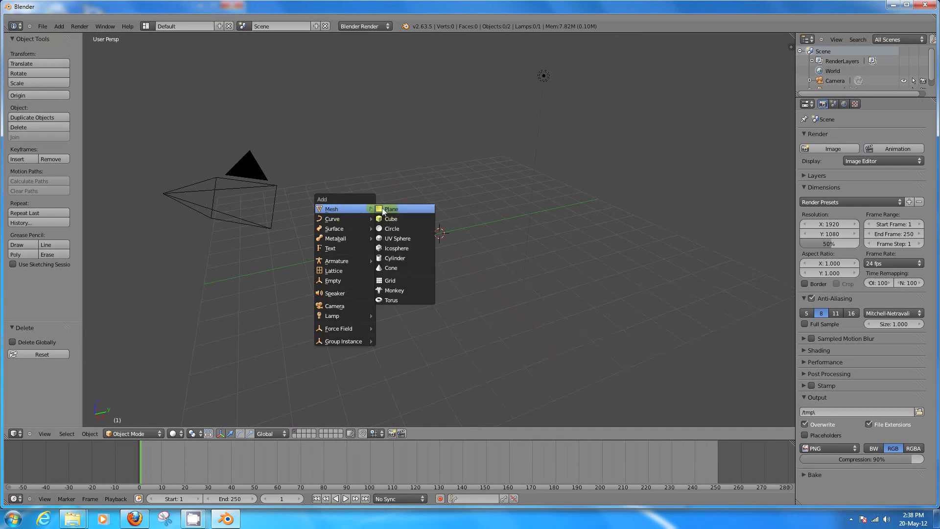
{"action": "left_click", "coordinate": [392, 208]}
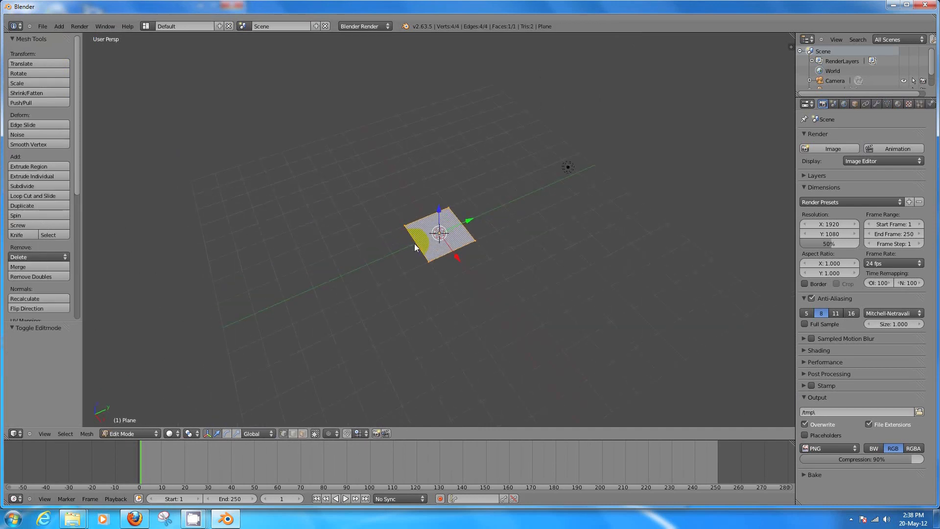
{"action": "left_click", "coordinate": [22, 186]}
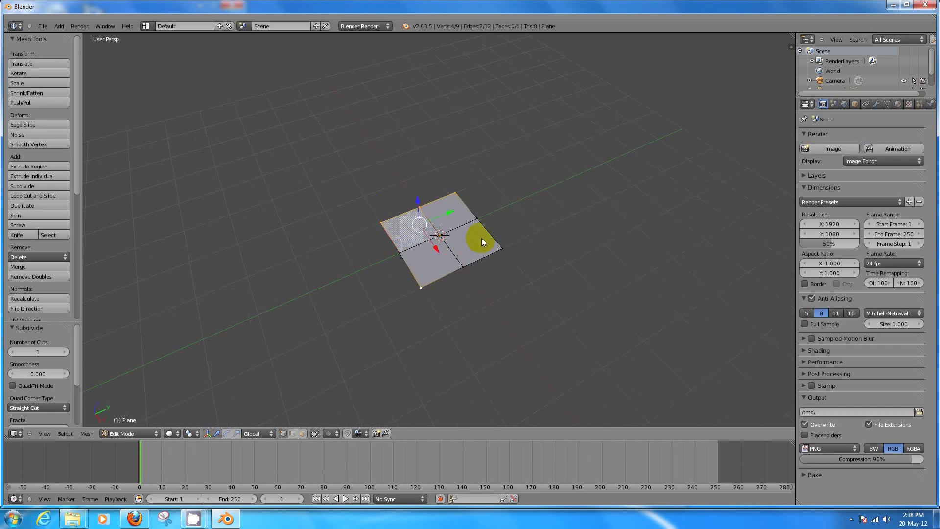
{"action": "left_click", "coordinate": [19, 257]}
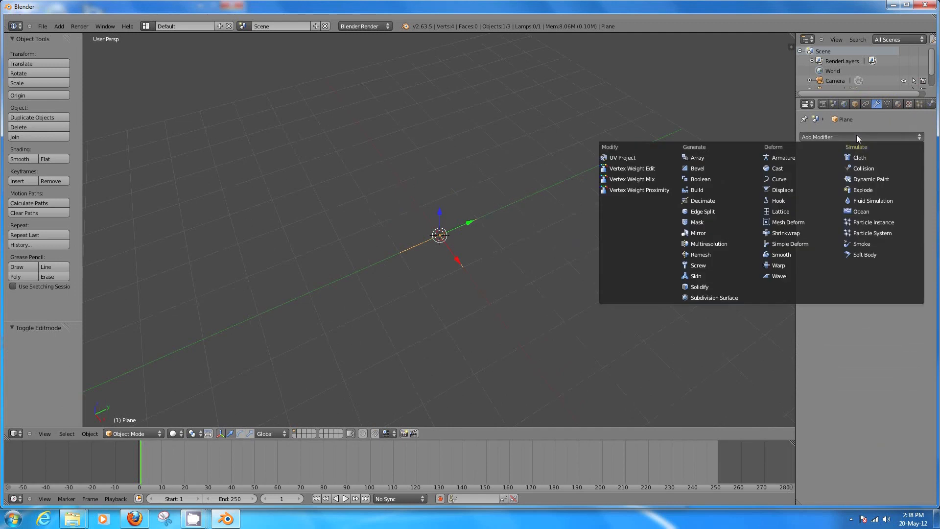
Add Mirror, Skin and Subdivision Surface modifiers so the plane becomes a rounded cross.
{"action": "left_click", "coordinate": [697, 233]}
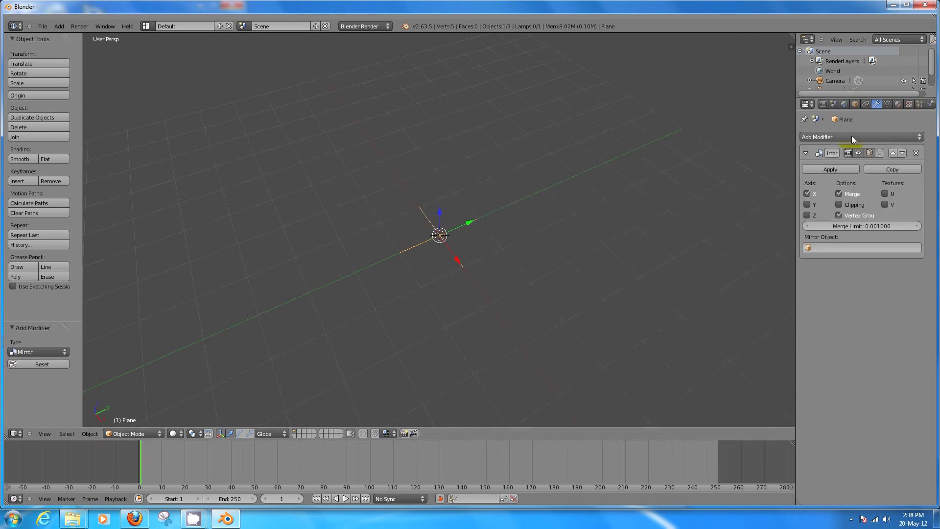
{"action": "left_click", "coordinate": [861, 137]}
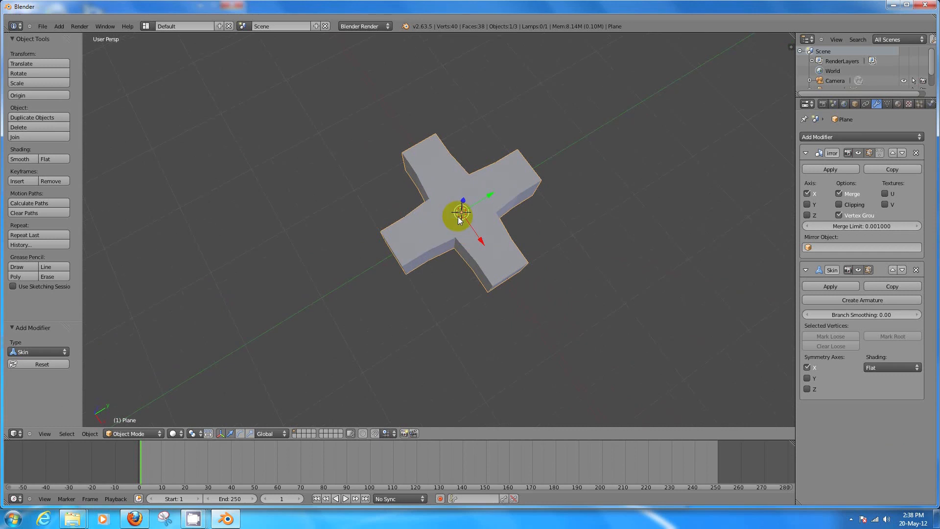
{"action": "left_click", "coordinate": [45, 432]}
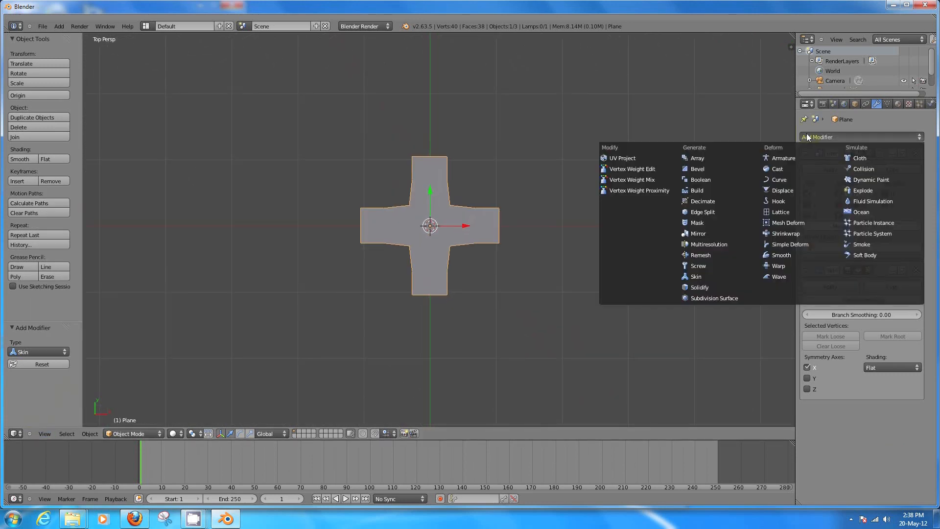
{"action": "left_click", "coordinate": [714, 298]}
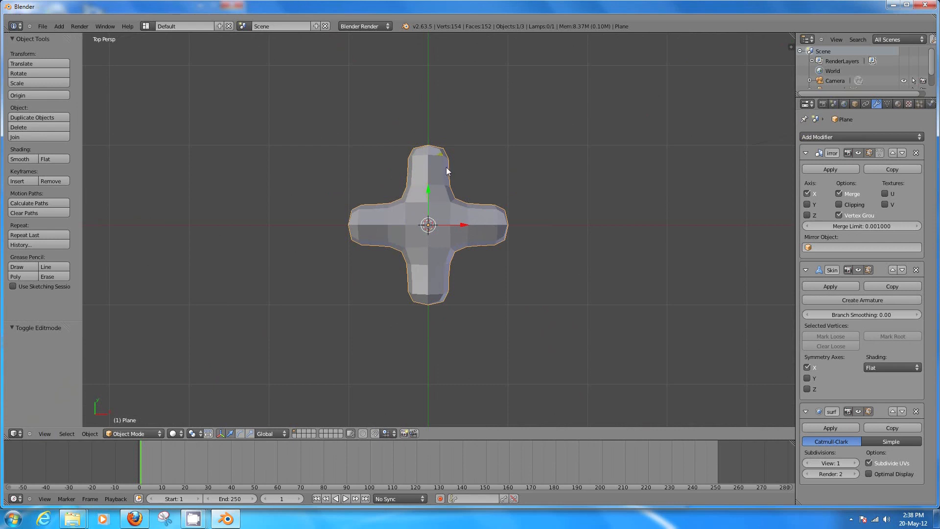
Mark the top vertex as the skin root and extrude it upward into a long limb.
{"action": "key", "text": "Tab"}
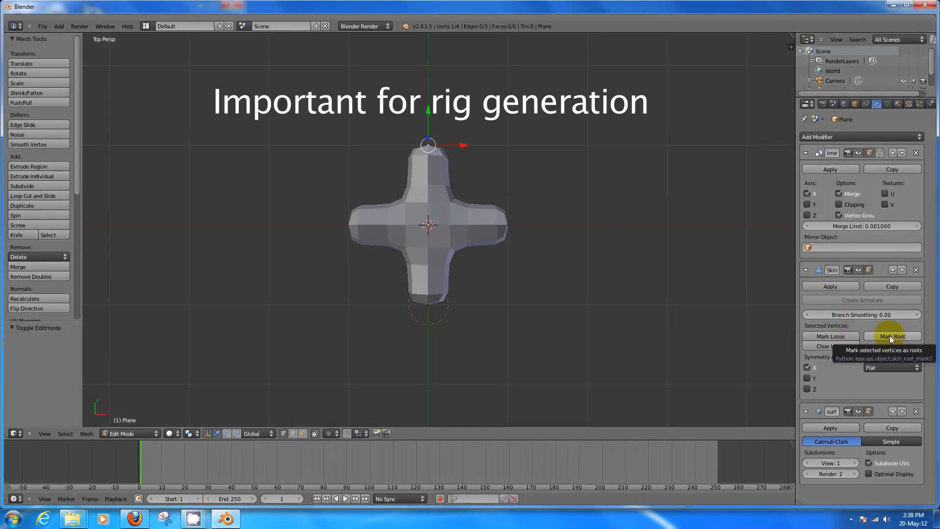
{"action": "left_click", "coordinate": [891, 336]}
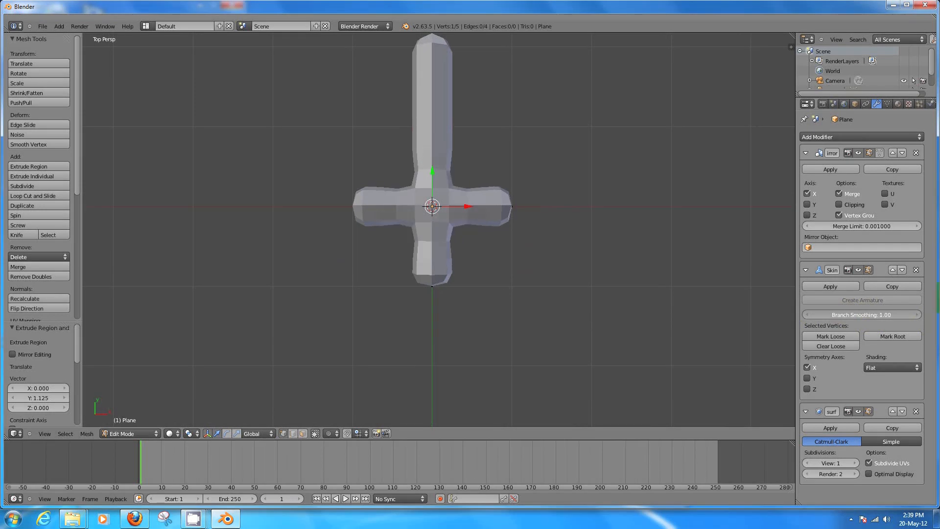
Set the Skin modifier's branch smoothing to 0 and its shading to Smooth.
{"action": "left_click_drag", "start_coordinate": [887, 314], "coordinate": [815, 314]}
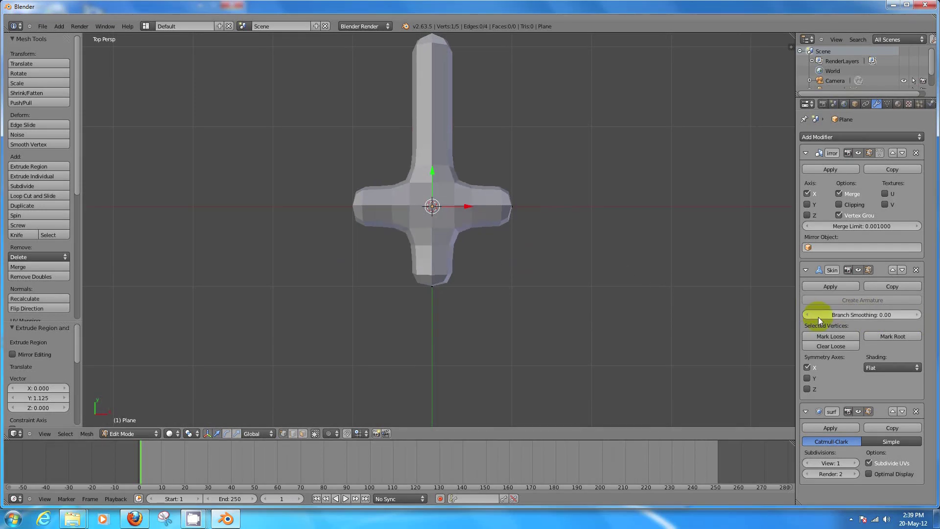
{"action": "mouse_move", "coordinate": [736, 319]}
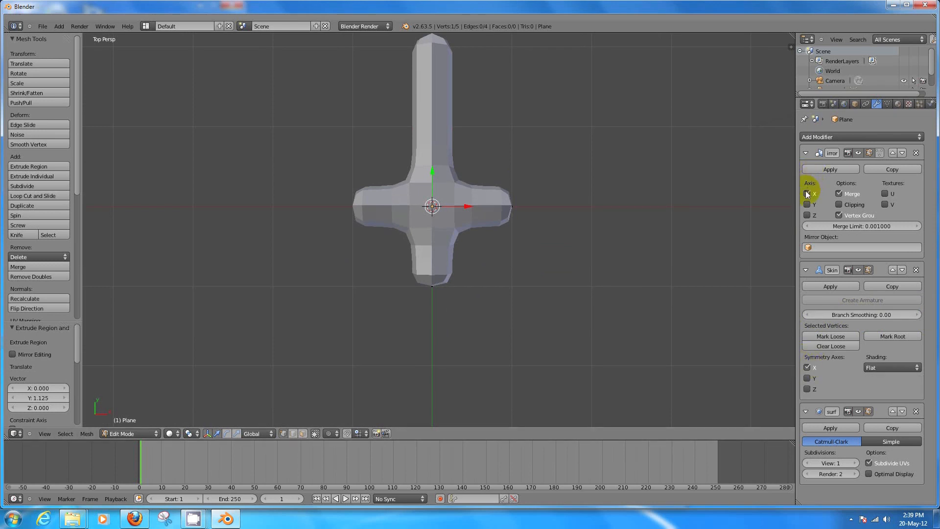
{"action": "mouse_move", "coordinate": [806, 194]}
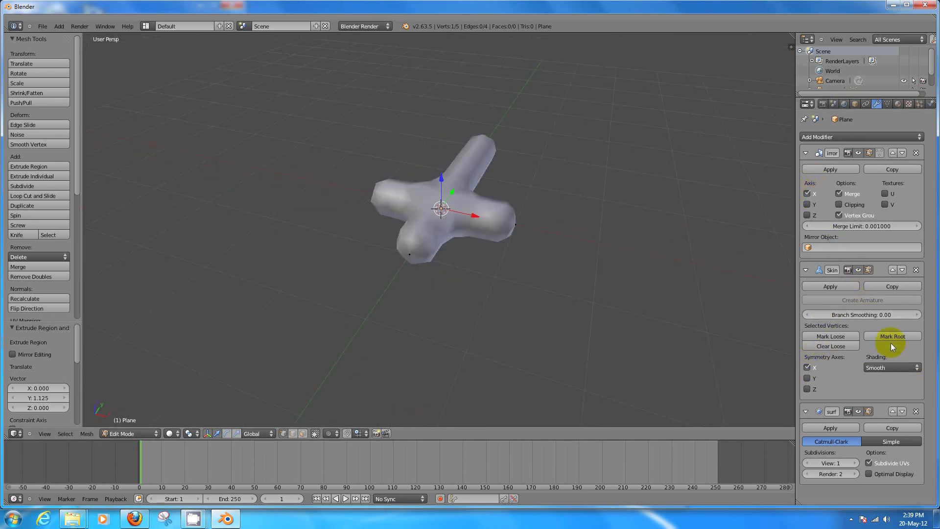
{"action": "mouse_move", "coordinate": [889, 367]}
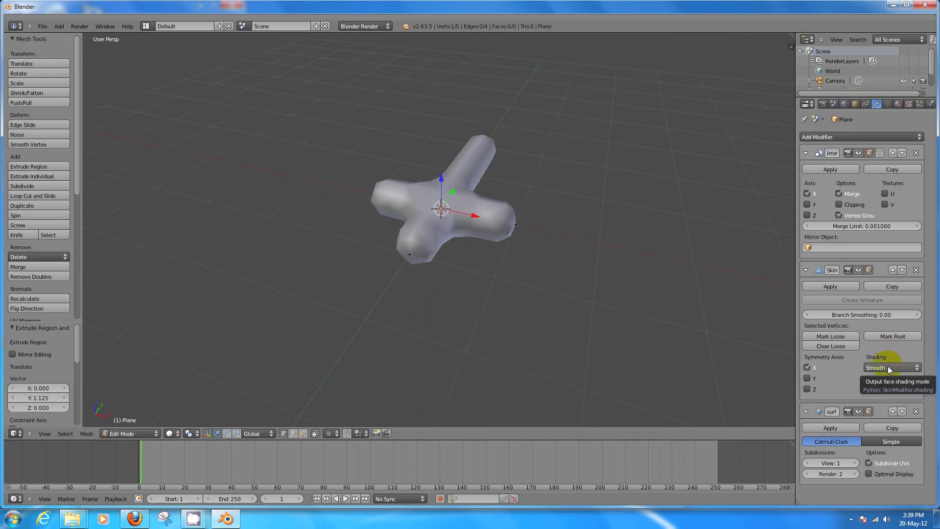
{"action": "left_click", "coordinate": [891, 367]}
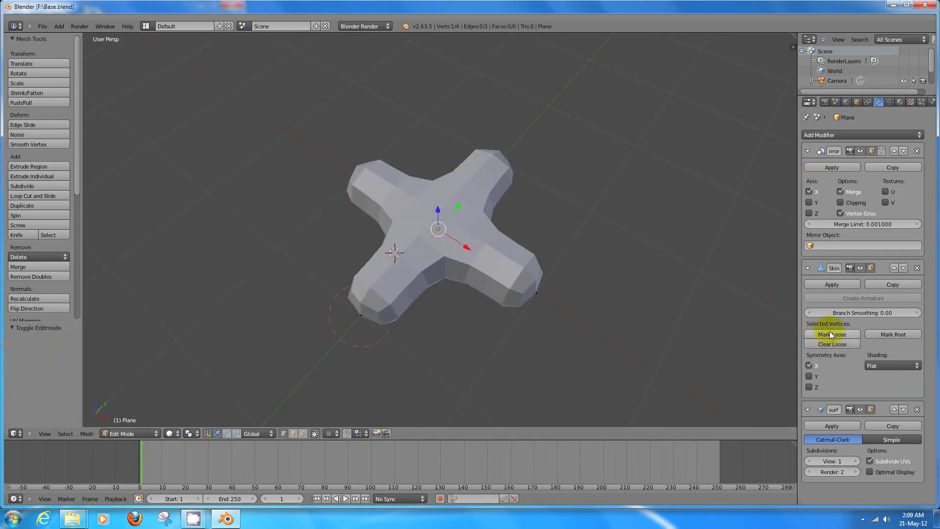
Mark a vertex loose, move it along Y to stretch the skin, then clear the loose marking.
{"action": "left_click", "coordinate": [832, 334]}
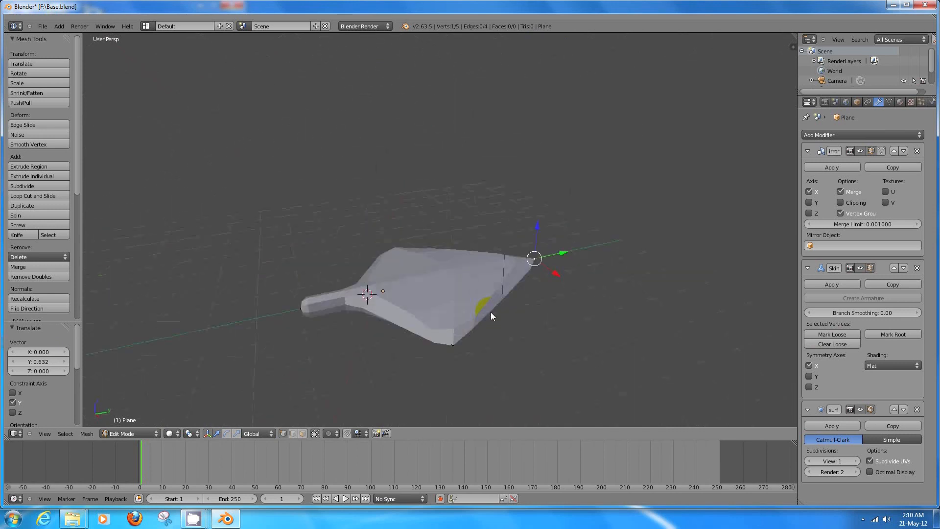
{"action": "left_click_drag", "start_coordinate": [491, 316], "coordinate": [589, 318]}
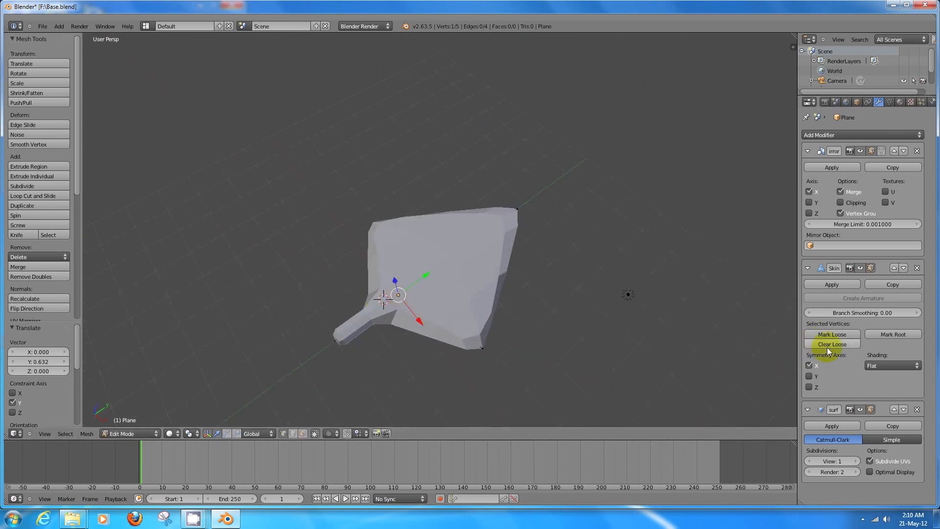
{"action": "left_click", "coordinate": [832, 343]}
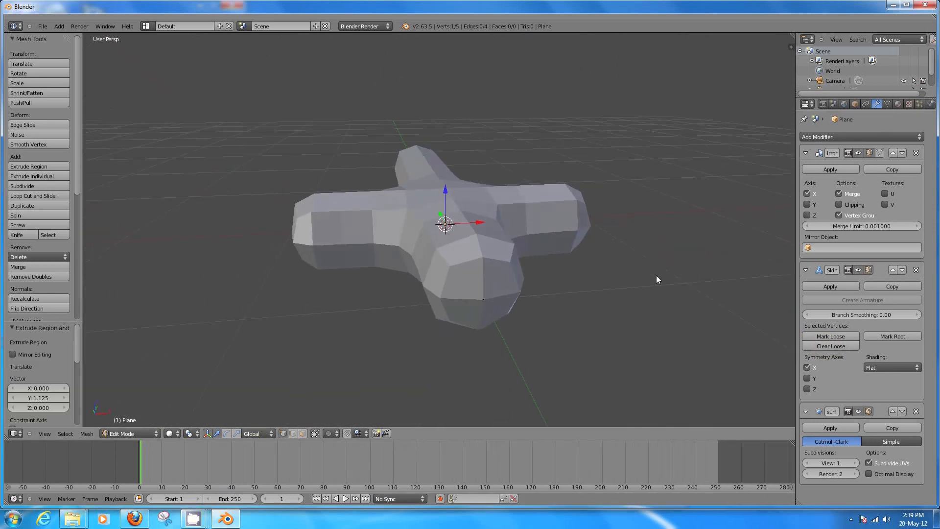
Toggle skin shading, enlarge a vertex's skin with Ctrl+A and move vertices to shape head, tail and wings.
{"action": "left_click", "coordinate": [891, 367]}
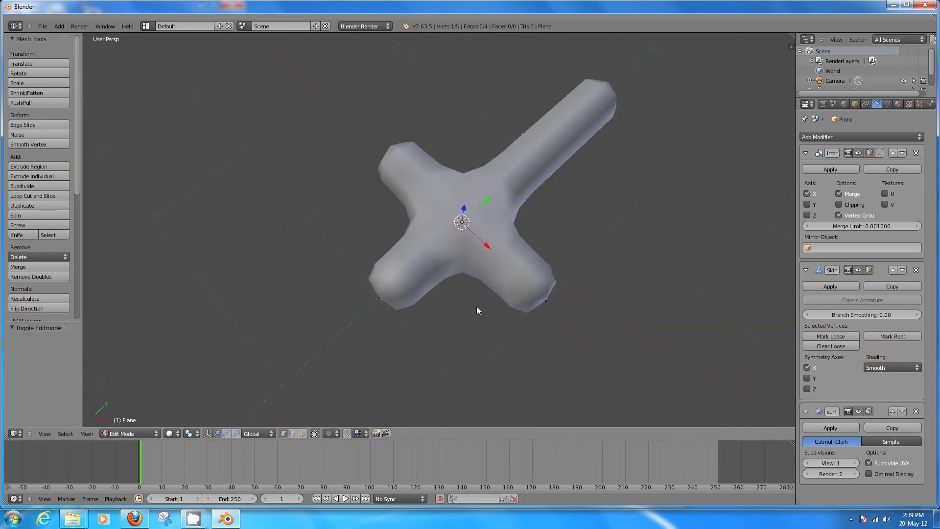
{"action": "key", "text": "ctrl+a"}
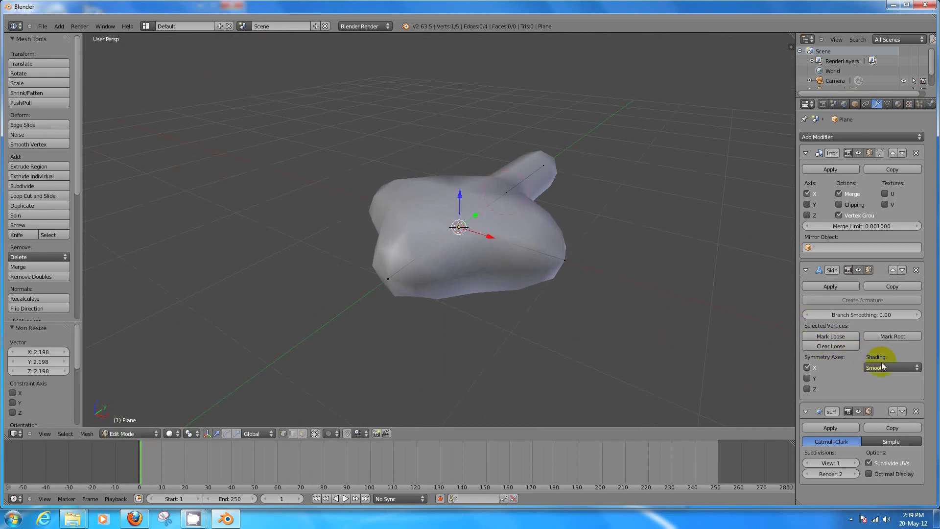
{"action": "left_click", "coordinate": [892, 366]}
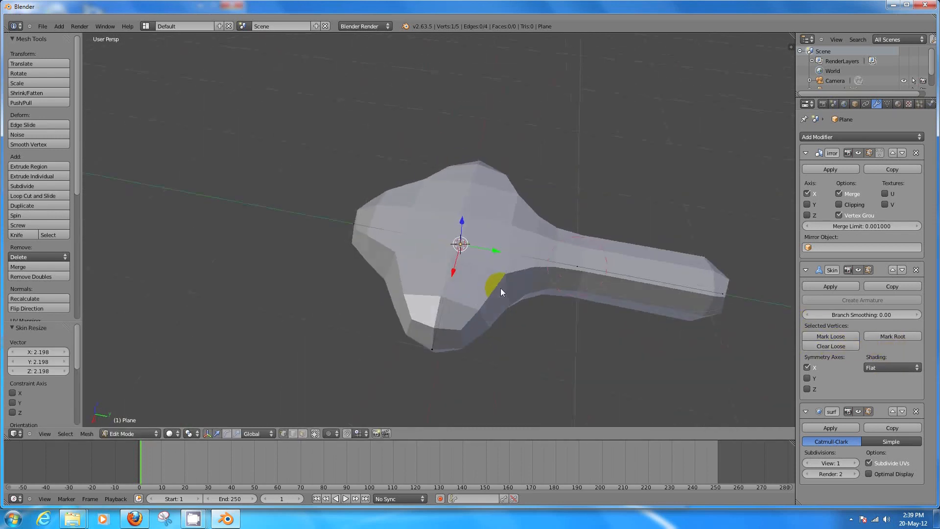
{"action": "left_click_drag", "start_coordinate": [500, 292], "coordinate": [540, 266]}
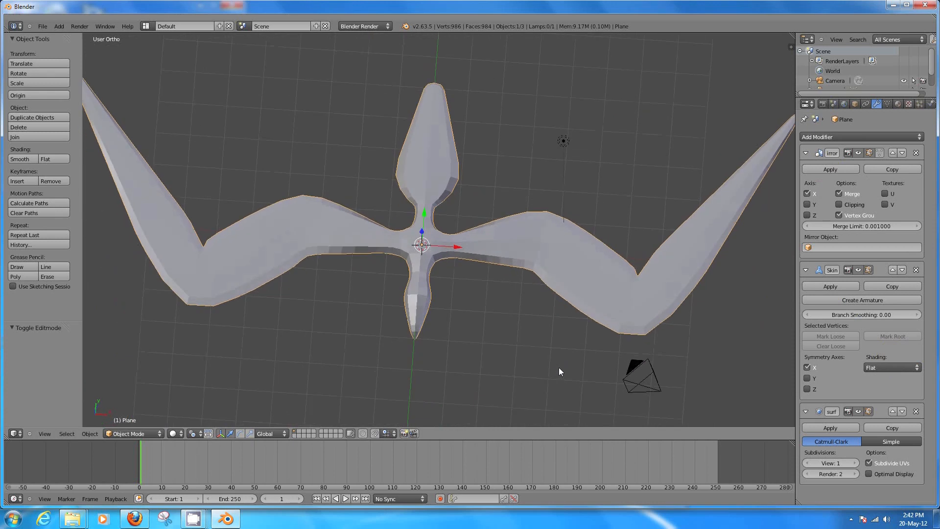
Delete the stray floating vertices beside the bird and orbit to check the result.
{"action": "key", "text": "Tab"}
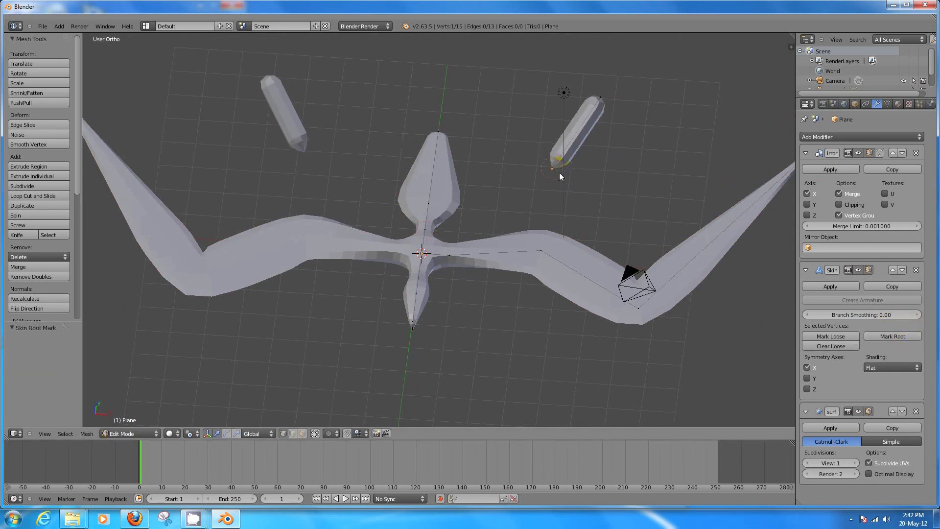
{"action": "left_click_drag", "start_coordinate": [559, 161], "coordinate": [530, 183]}
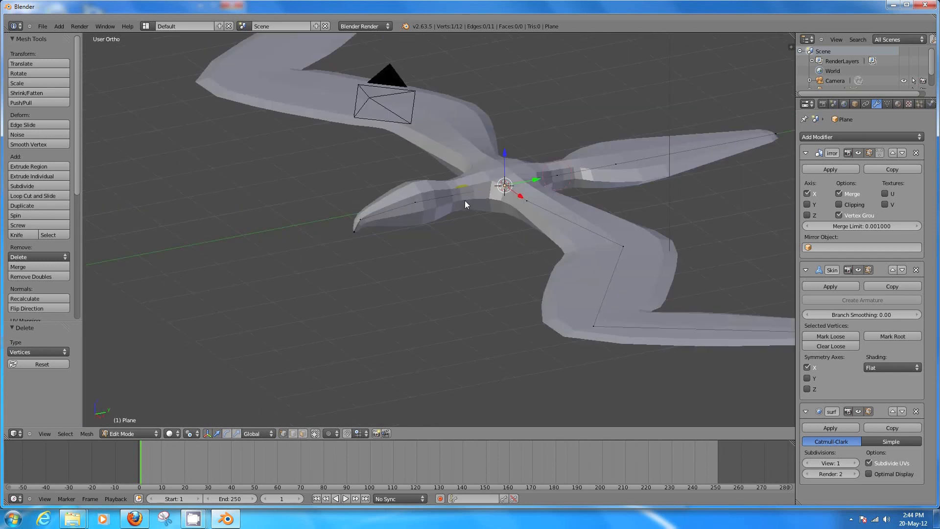
{"action": "left_click_drag", "start_coordinate": [464, 203], "coordinate": [548, 255]}
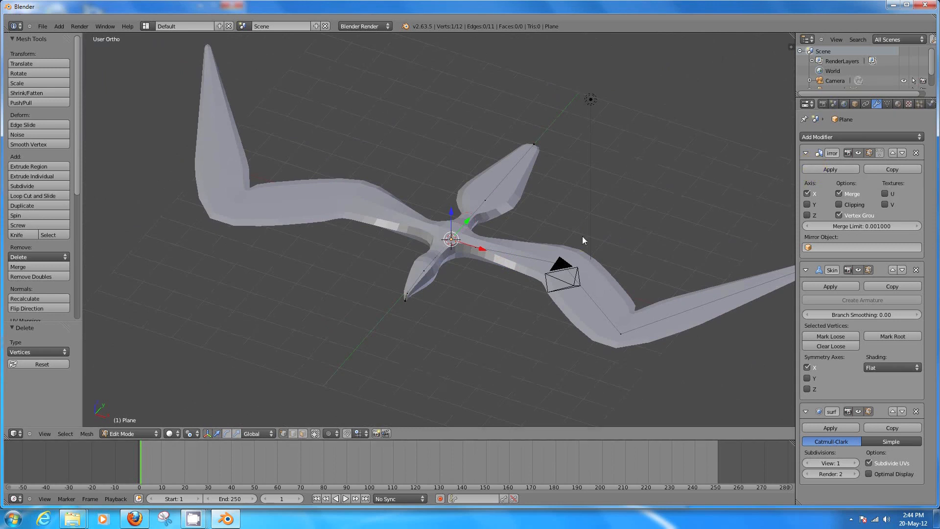
Apply the Mirror modifier, create an armature from the skin, shade it smooth and apply the Skin modifier.
{"action": "left_click", "coordinate": [830, 168]}
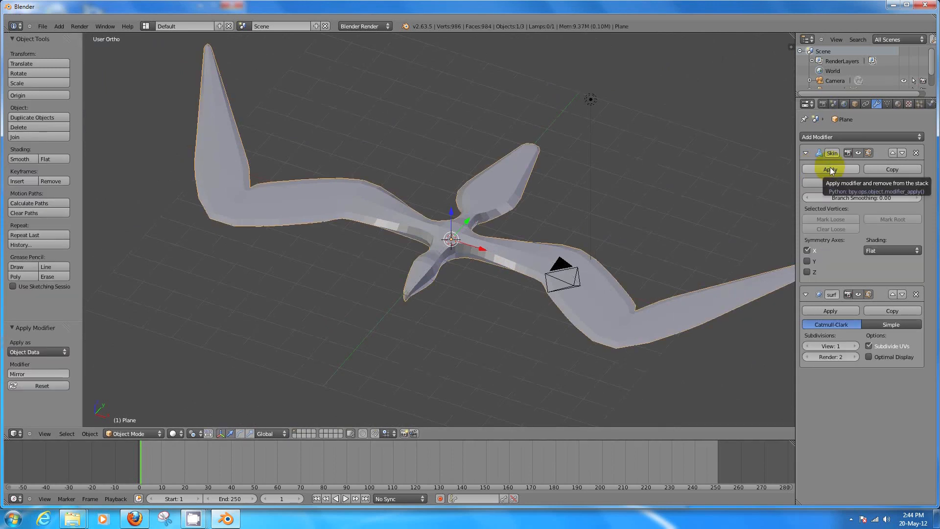
{"action": "left_click", "coordinate": [830, 169]}
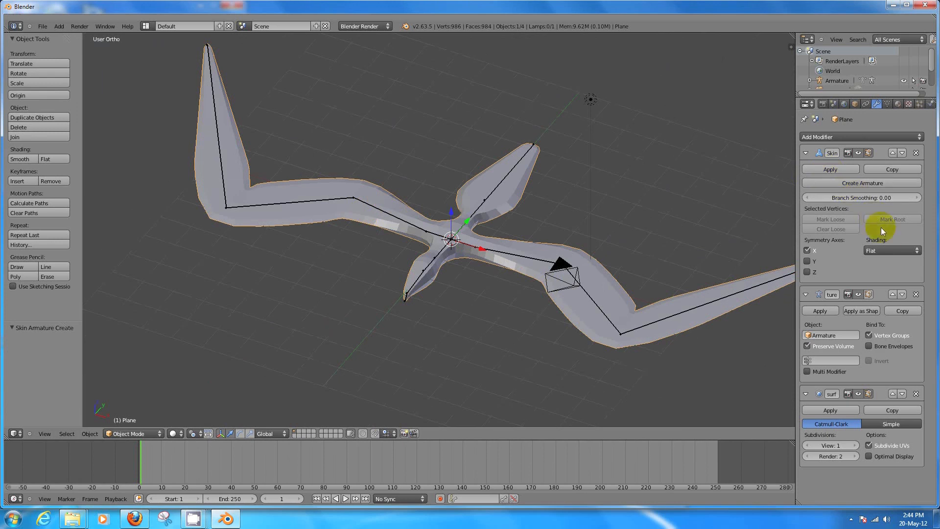
{"action": "left_click", "coordinate": [891, 251]}
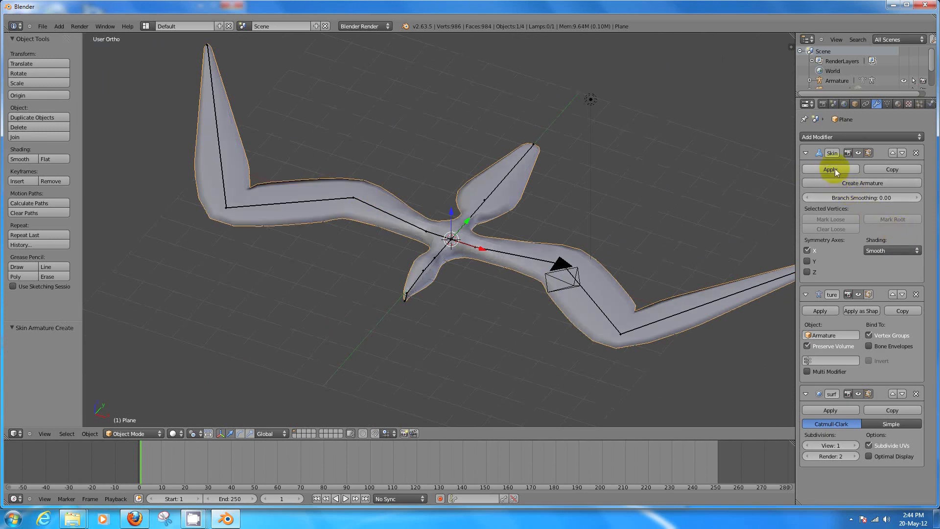
{"action": "left_click", "coordinate": [830, 169]}
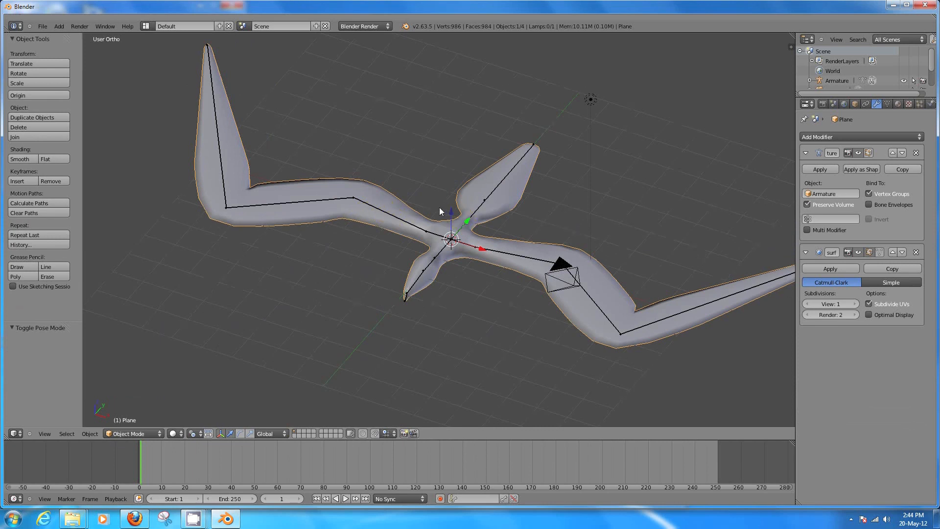
Remove the Armature modifier and parent the mesh to the armature with automatic weights.
{"action": "left_click", "coordinate": [914, 154]}
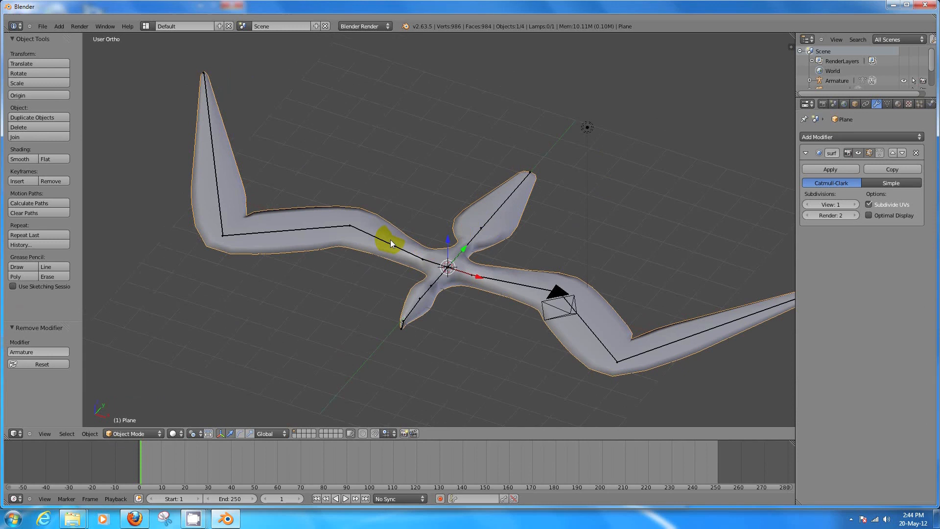
{"action": "left_click", "coordinate": [128, 432]}
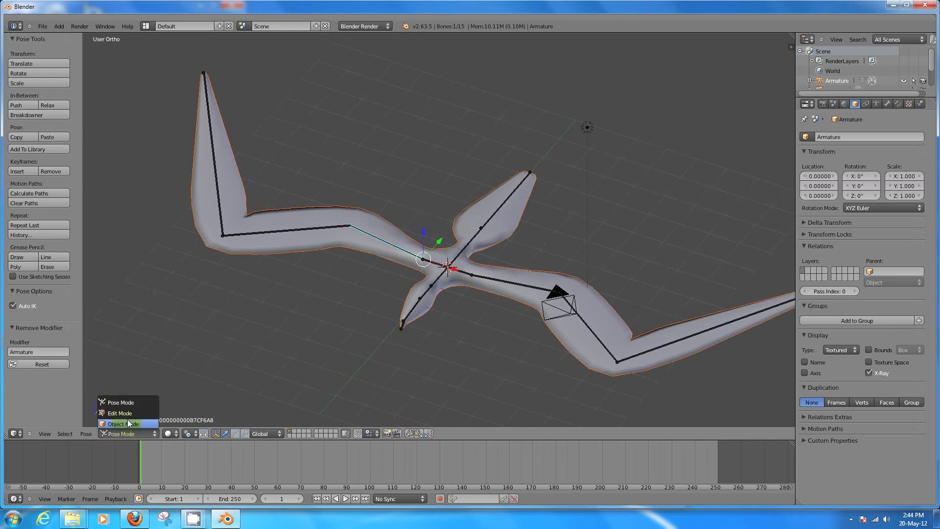
{"action": "left_click", "coordinate": [120, 423]}
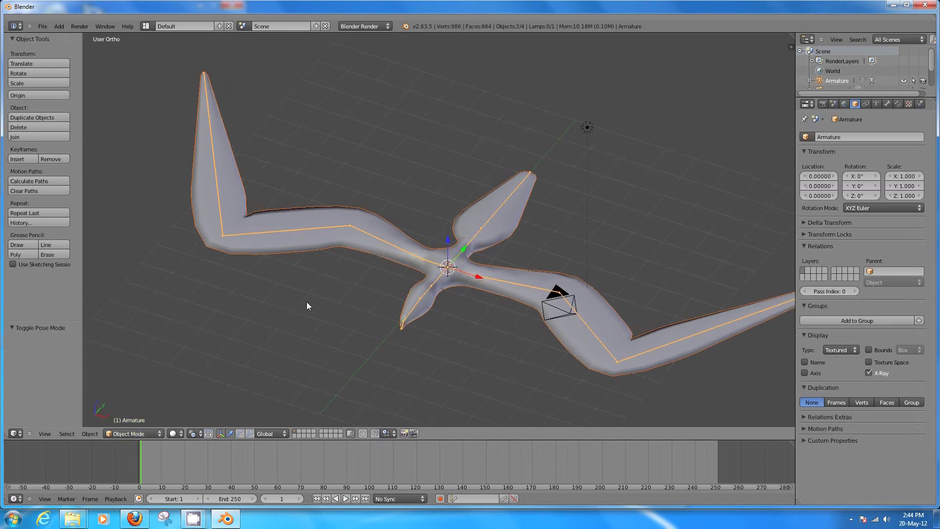
{"action": "key", "text": "shift+p"}
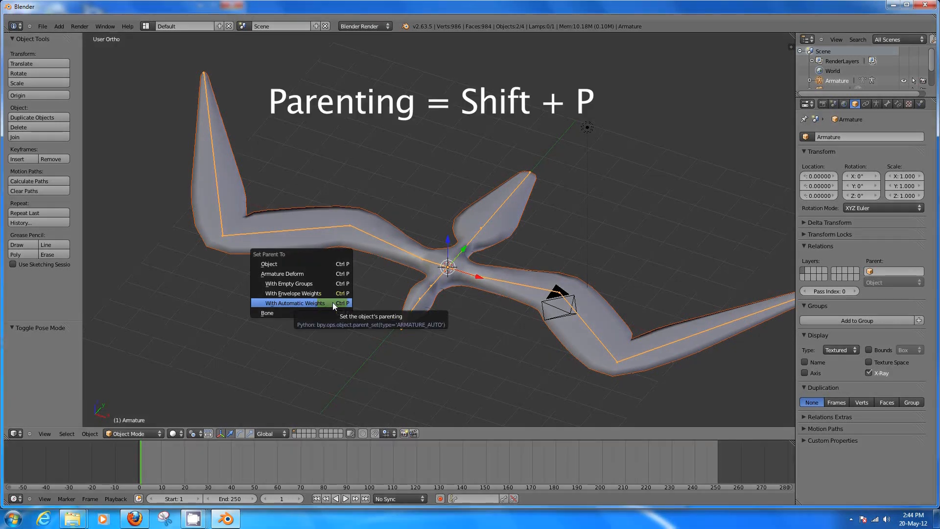
{"action": "left_click", "coordinate": [294, 303]}
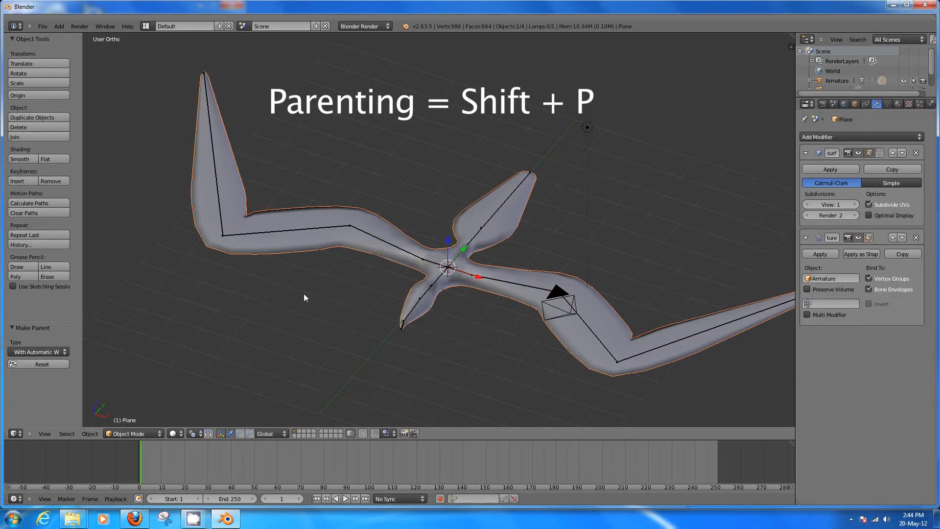
{"action": "left_click", "coordinate": [132, 432]}
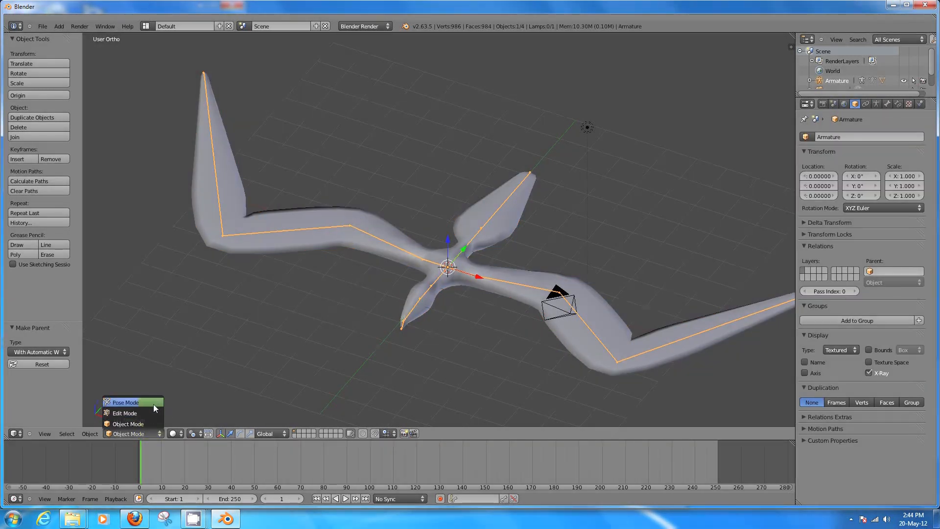
Pose the armature bones to bend the wings, turn off X-Ray and reselect the bird mesh.
{"action": "left_click", "coordinate": [125, 401]}
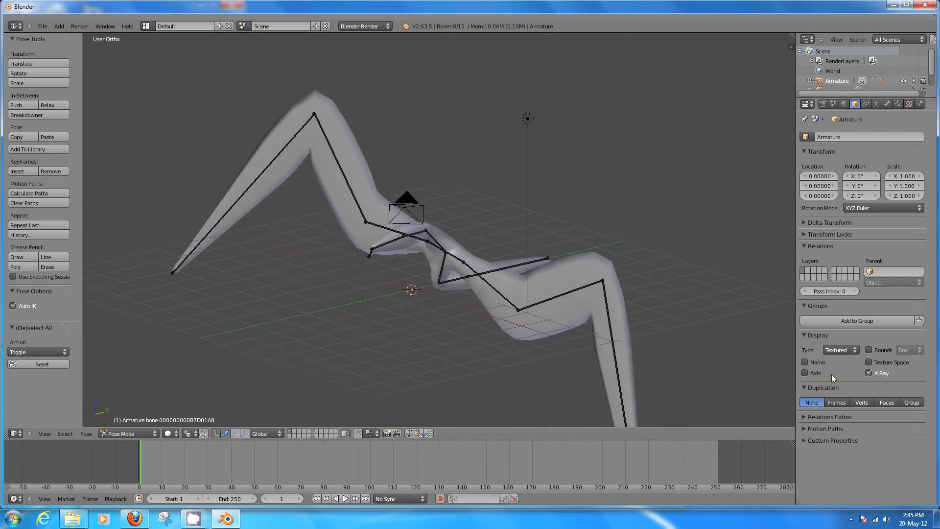
{"action": "left_click", "coordinate": [869, 372]}
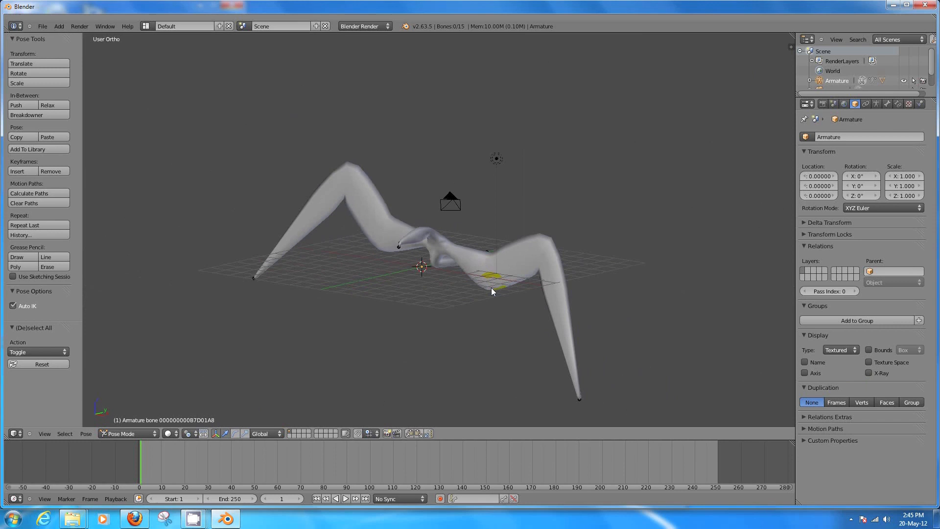
{"action": "left_click", "coordinate": [127, 432]}
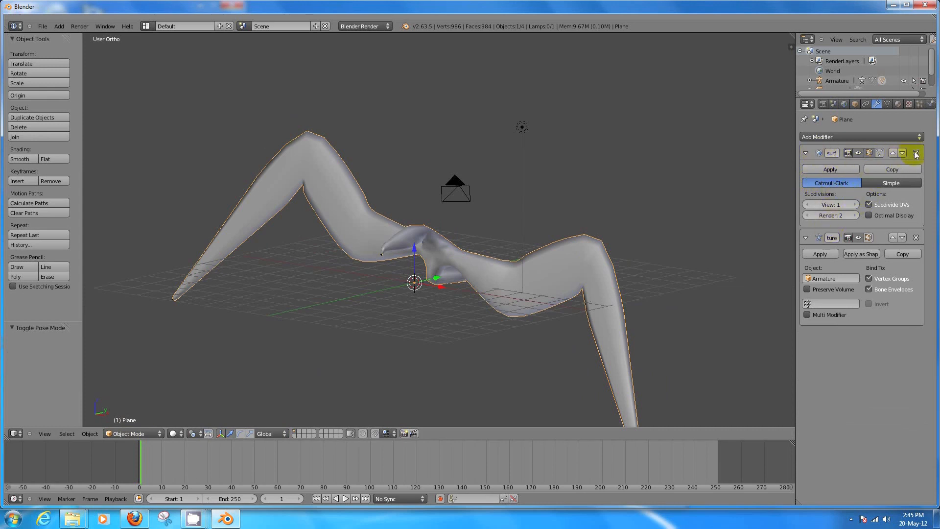
Swap the subdivision surface modifier for a Multiresolution modifier subdivided to level 3.
{"action": "left_click", "coordinate": [915, 153]}
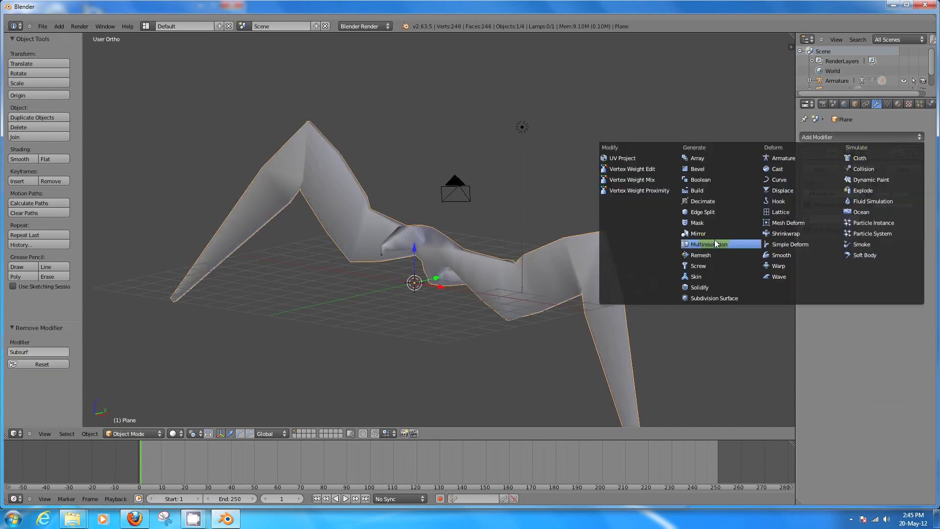
{"action": "left_click", "coordinate": [715, 244]}
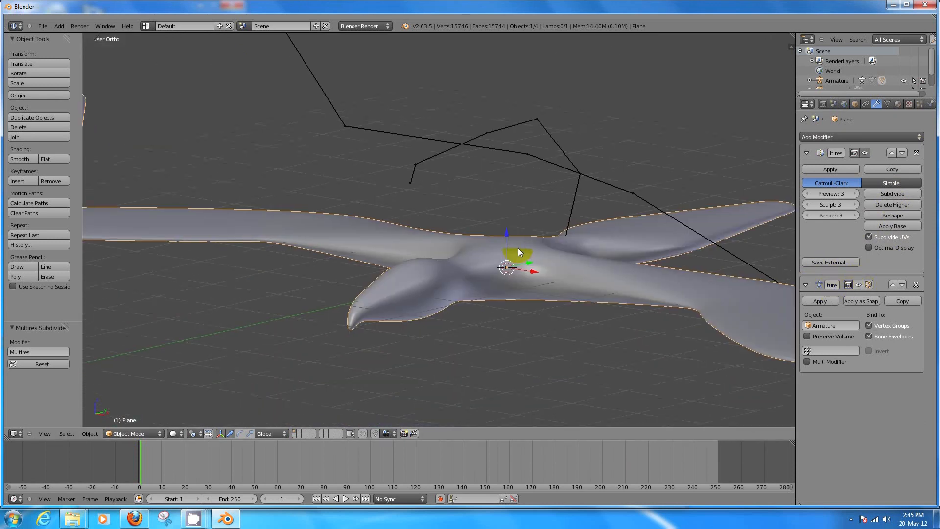
{"action": "left_click", "coordinate": [128, 432]}
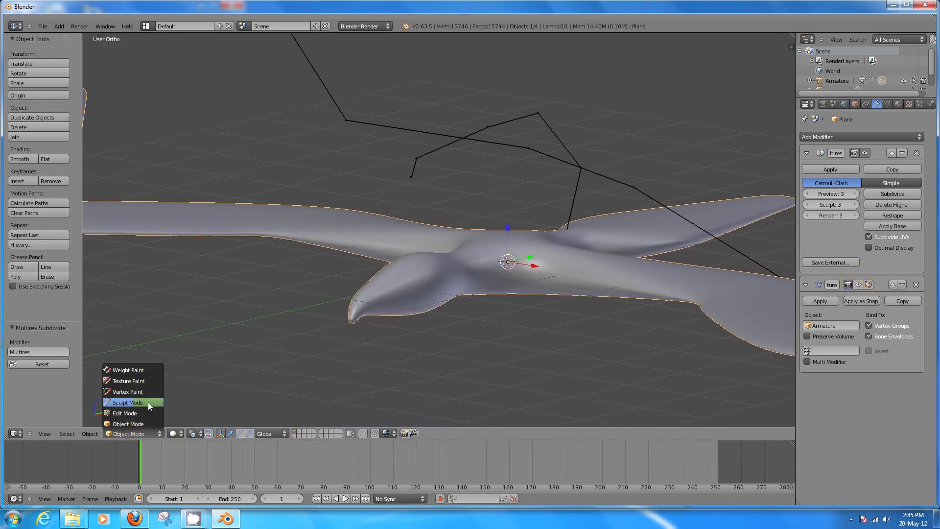
In Sculpt Mode with Multires at level 5 and Preview 1, sculpt eye detail into the head.
{"action": "left_click", "coordinate": [128, 402]}
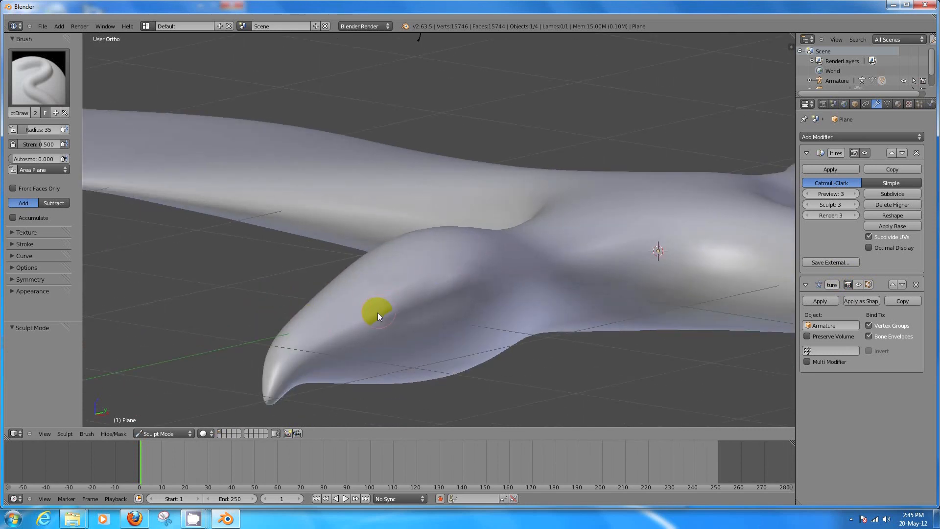
{"action": "left_click", "coordinate": [855, 204]}
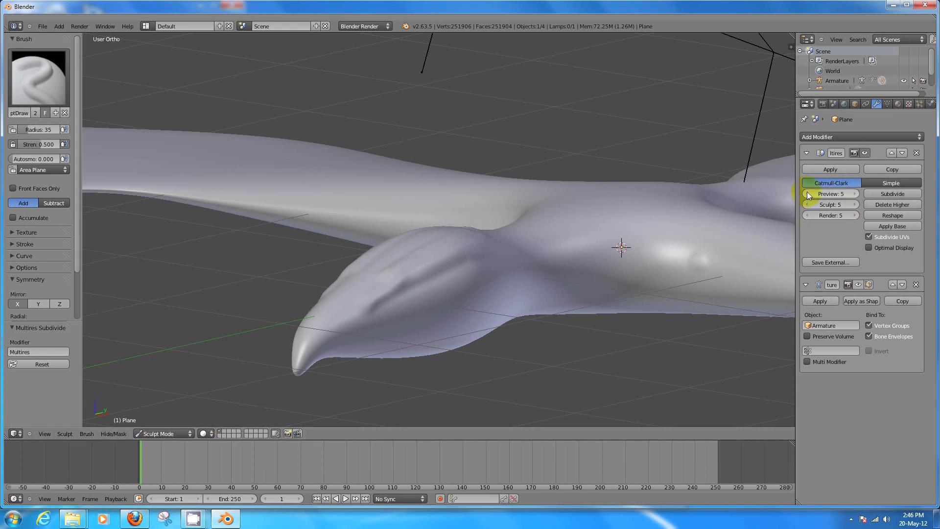
{"action": "left_click", "coordinate": [808, 193]}
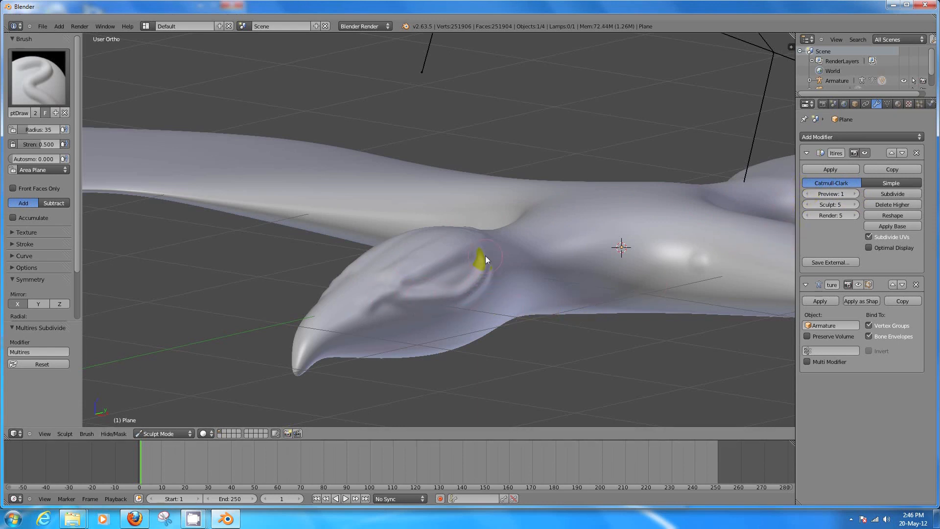
{"action": "left_click_drag", "start_coordinate": [485, 258], "coordinate": [474, 247]}
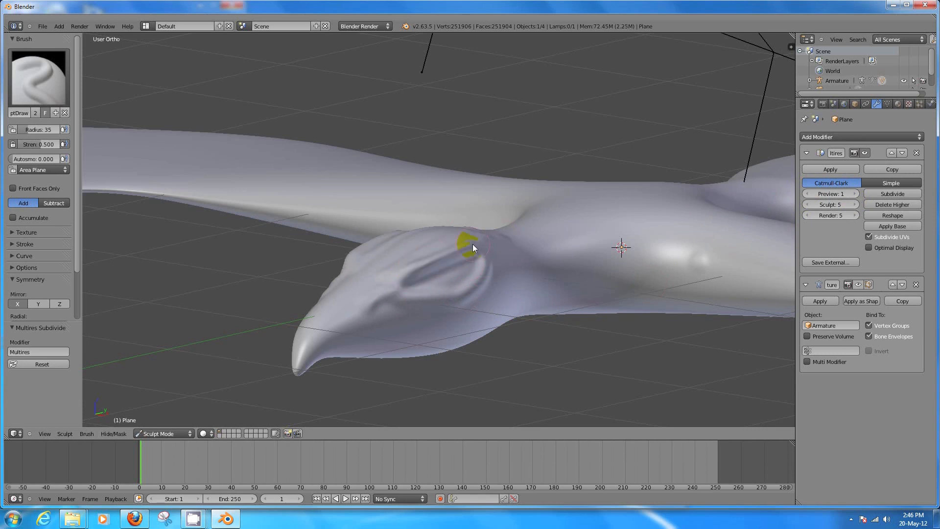